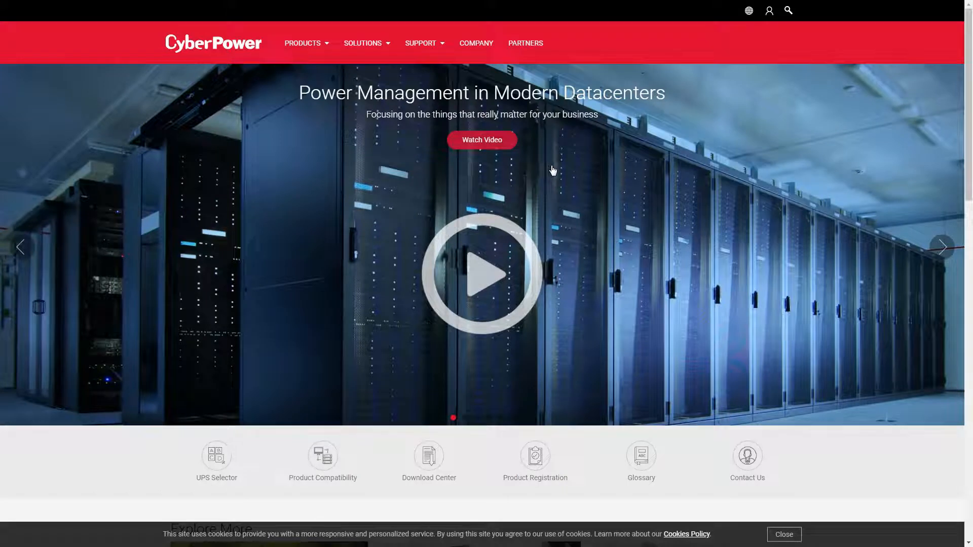
Go to Support > Download Center and search for 'PowerPanel' products
left_click(420, 43)
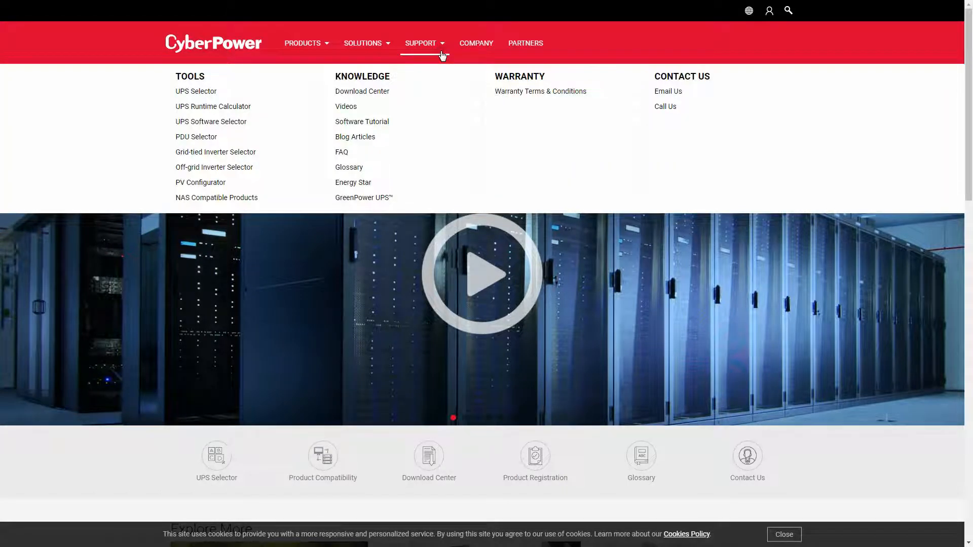
mouse_move(381, 95)
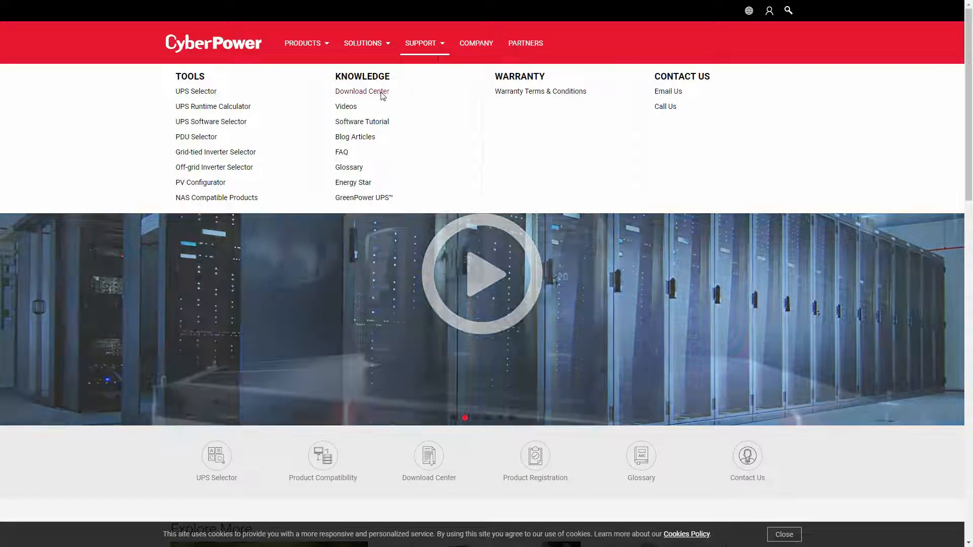
left_click(362, 91)
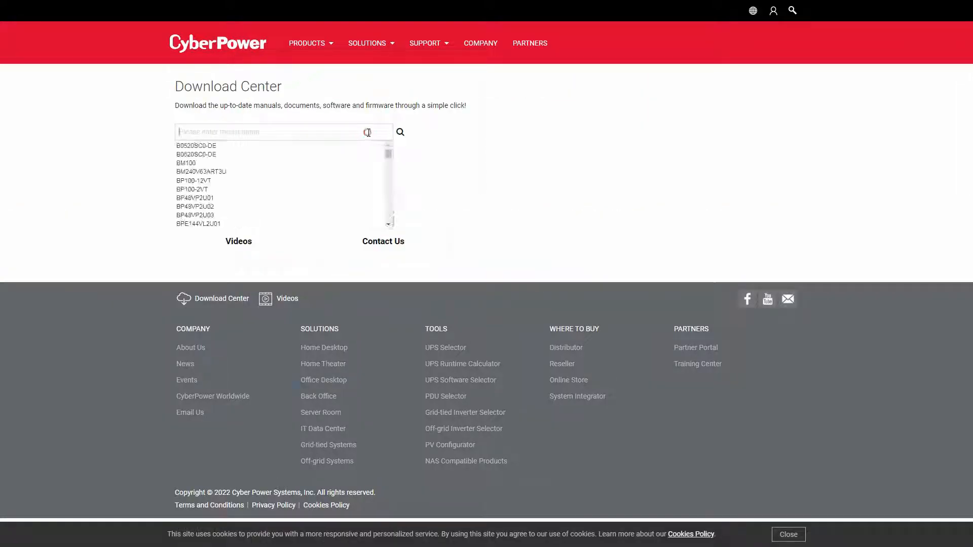
type("PowerPanel")
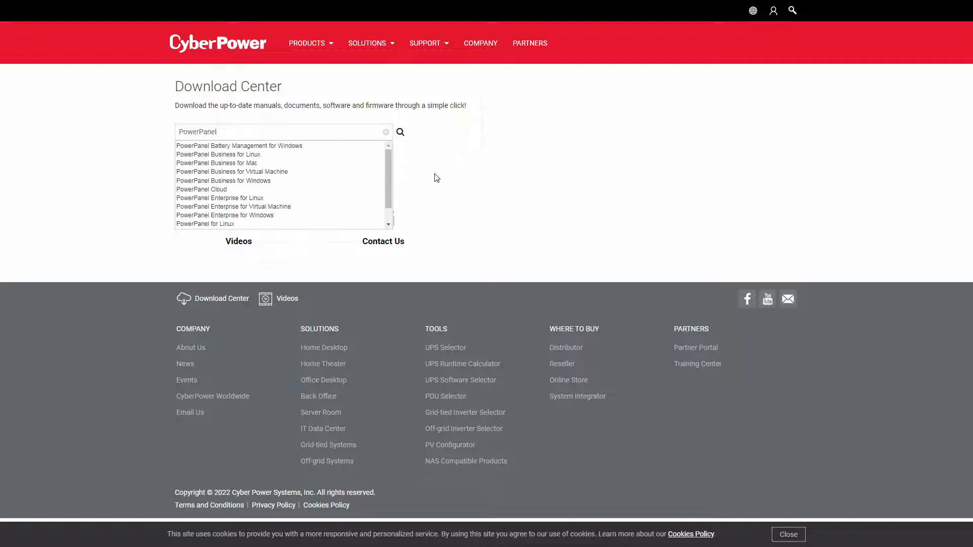
mouse_move(377, 185)
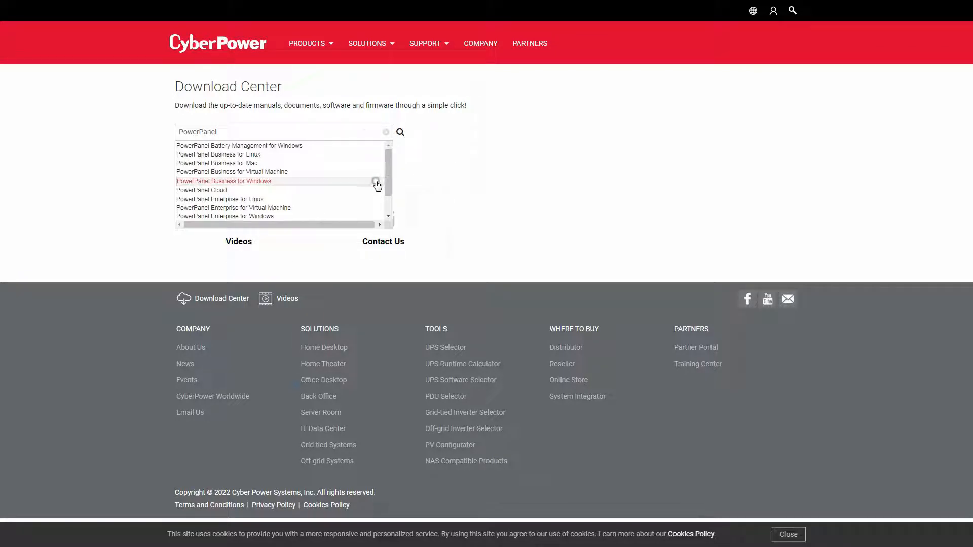
Download PowerPanel Business Local/Remote for Windows and run the installer
left_click(223, 180)
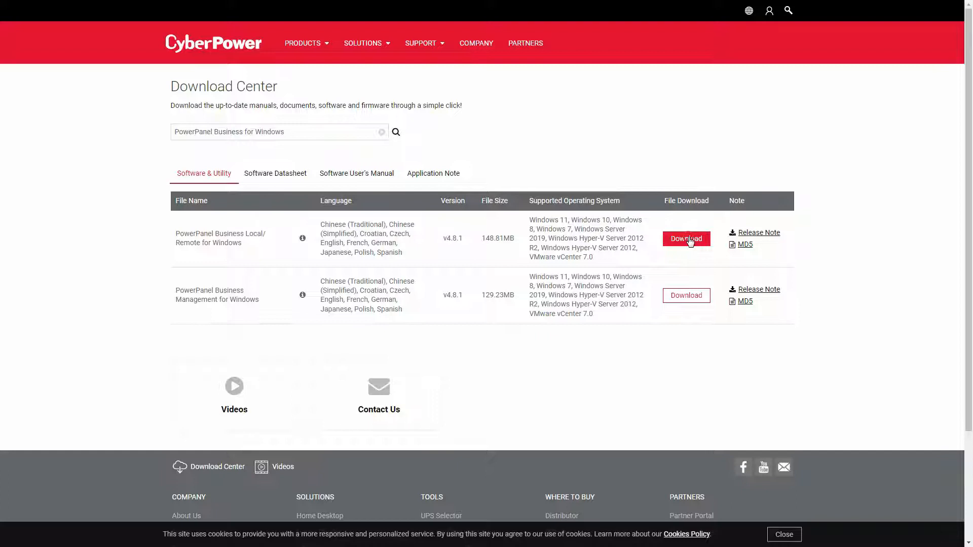
left_click(685, 238)
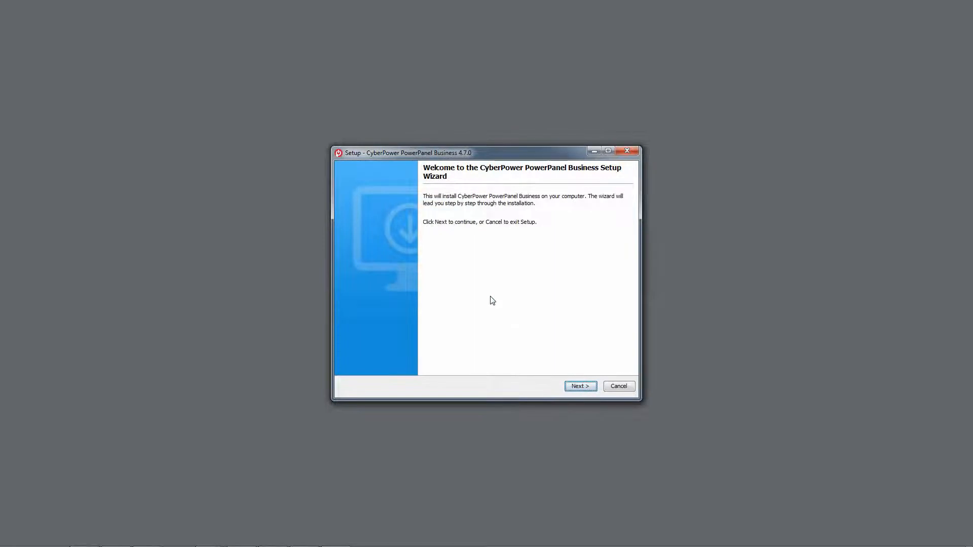
Pass the welcome page, accept the license agreement and continue to the destination directory
left_click(580, 386)
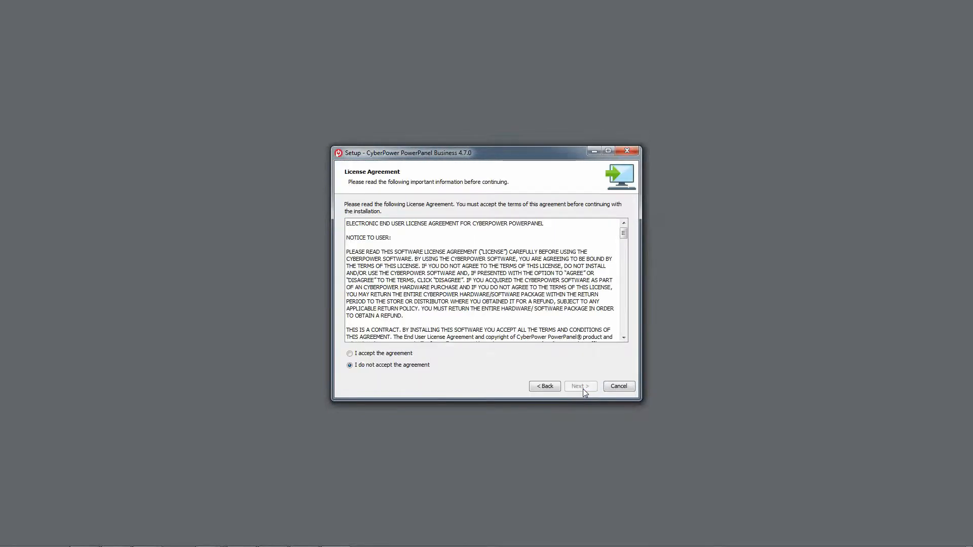
scroll("down", 3)
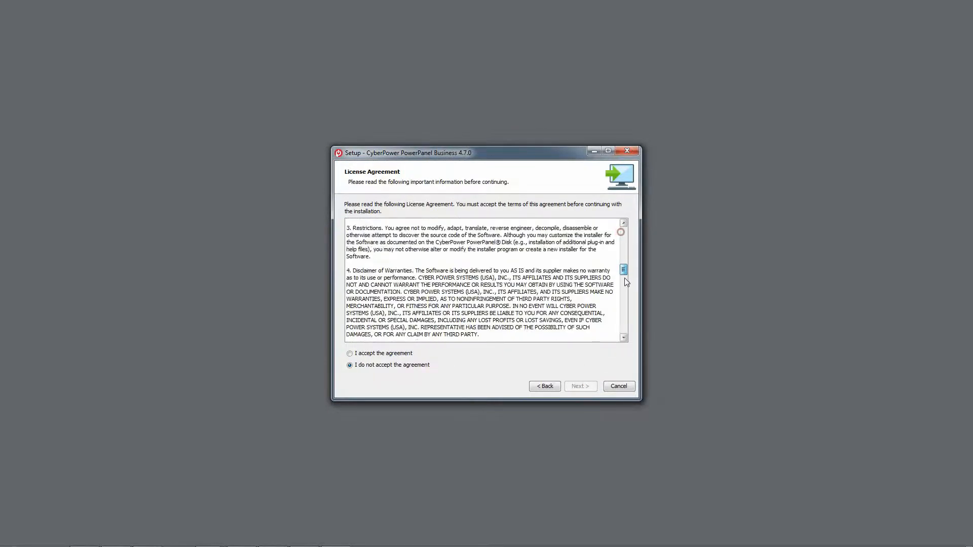
scroll("down", 3)
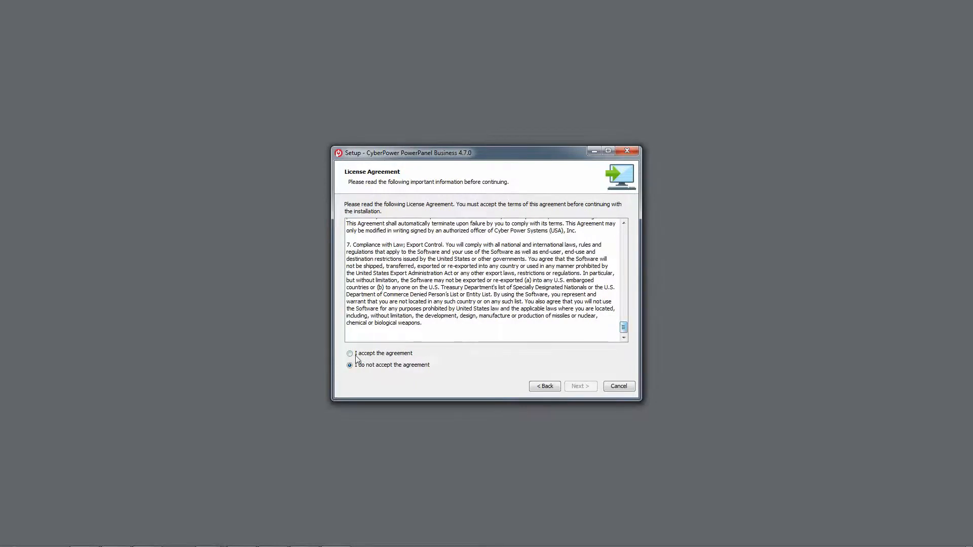
left_click(350, 353)
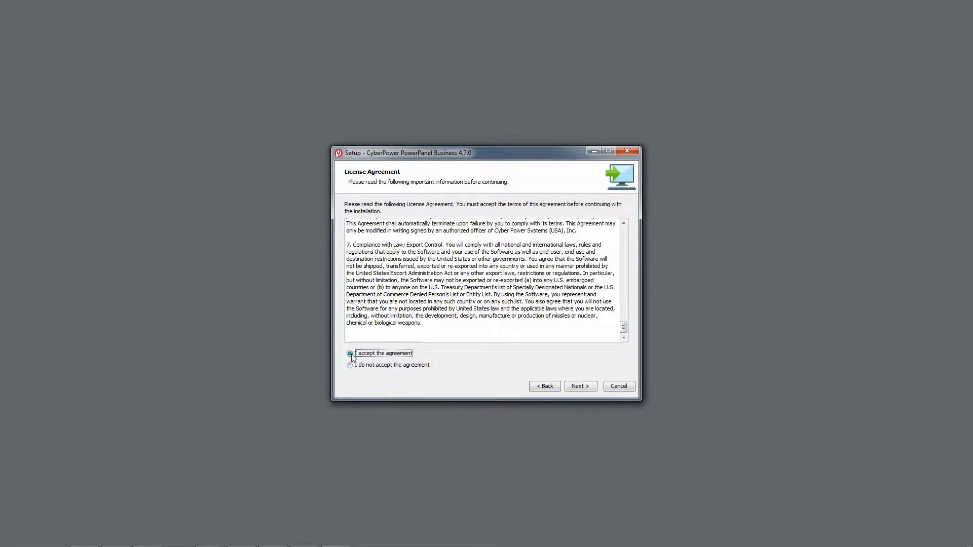
left_click(579, 386)
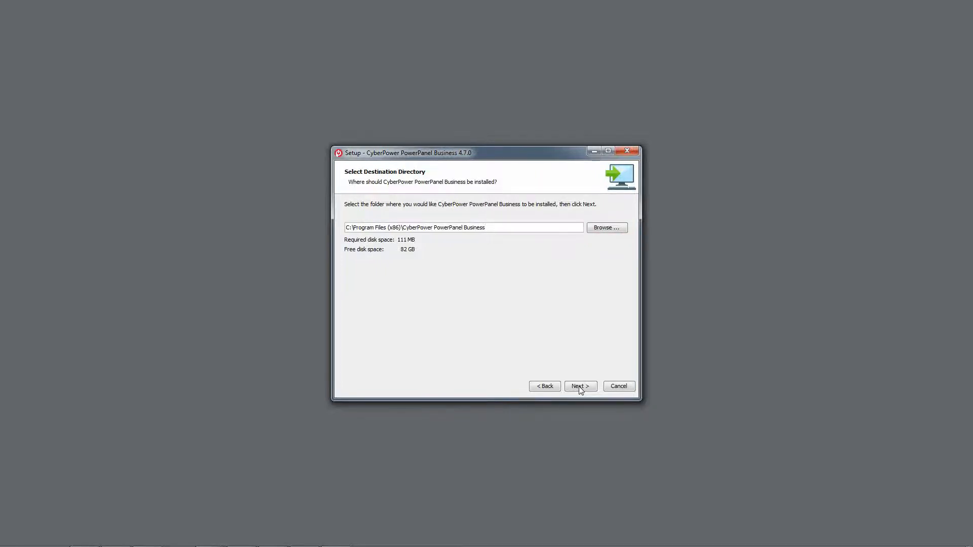
Keep the default folder, install only the Remote component and finish the wizard
left_click(580, 386)
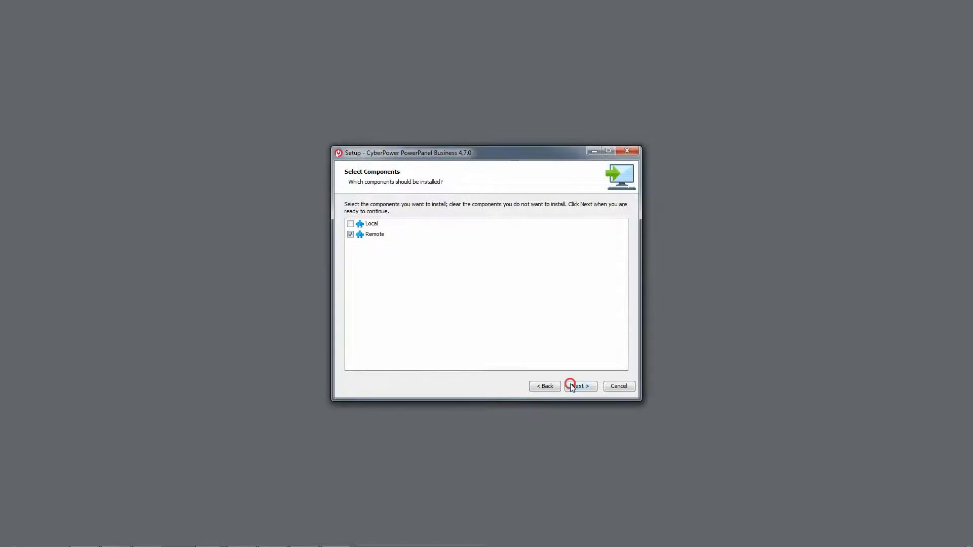
left_click(580, 385)
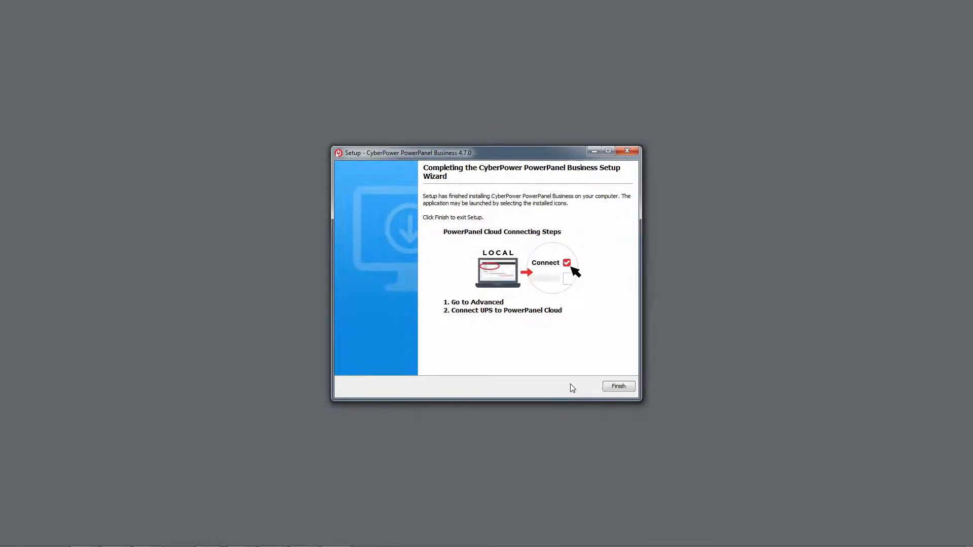
left_click(9, 537)
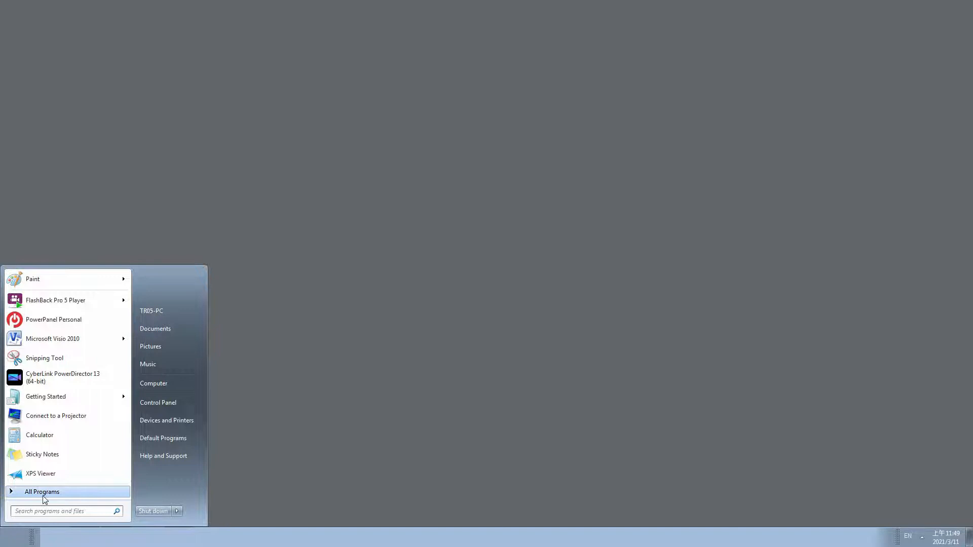
Launch PowerPanel Business Remote from All Programs > CyberPower PowerPanel Business
left_click(41, 491)
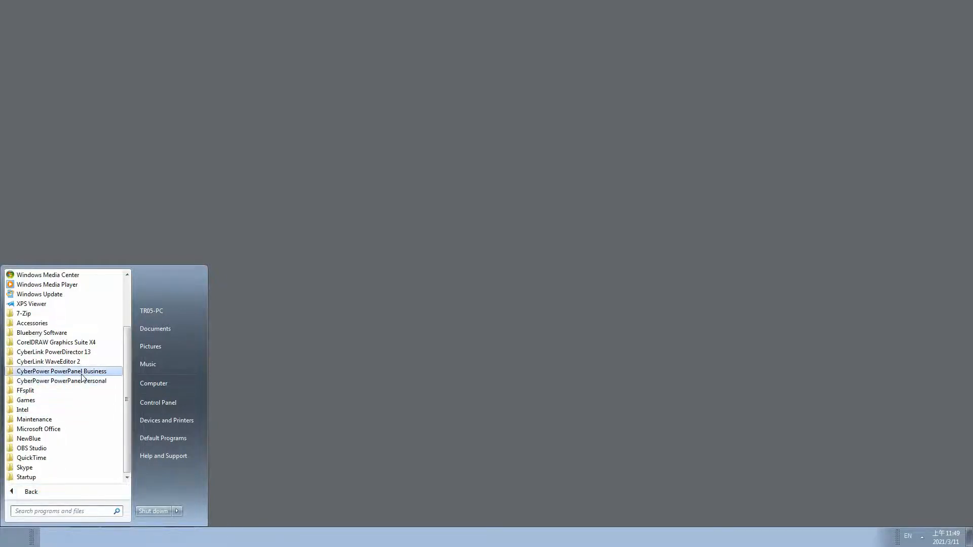
left_click(60, 371)
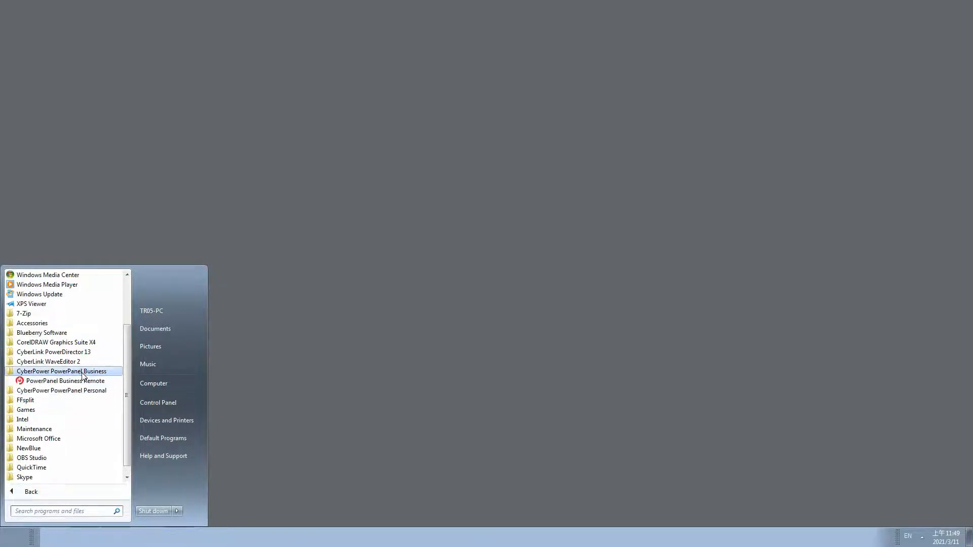
left_click(60, 380)
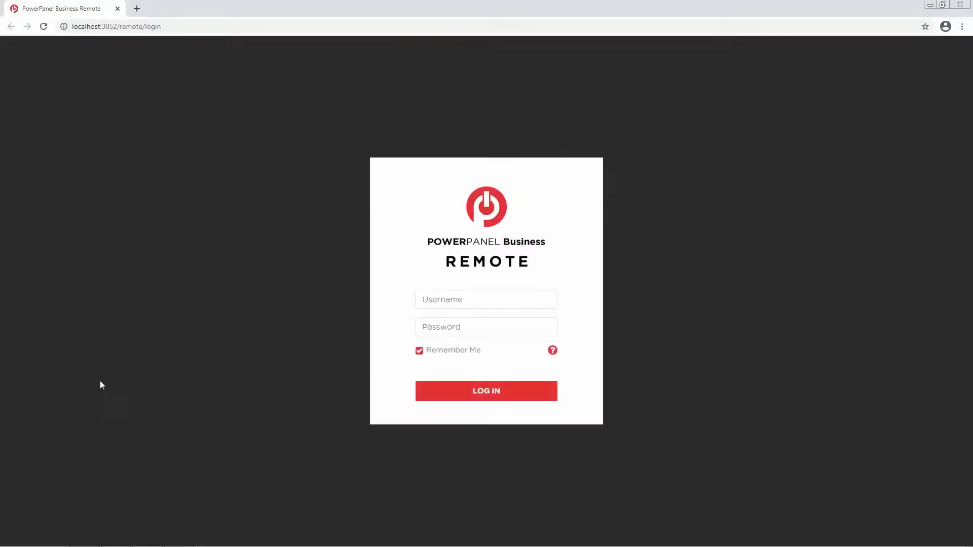
mouse_move(570, 318)
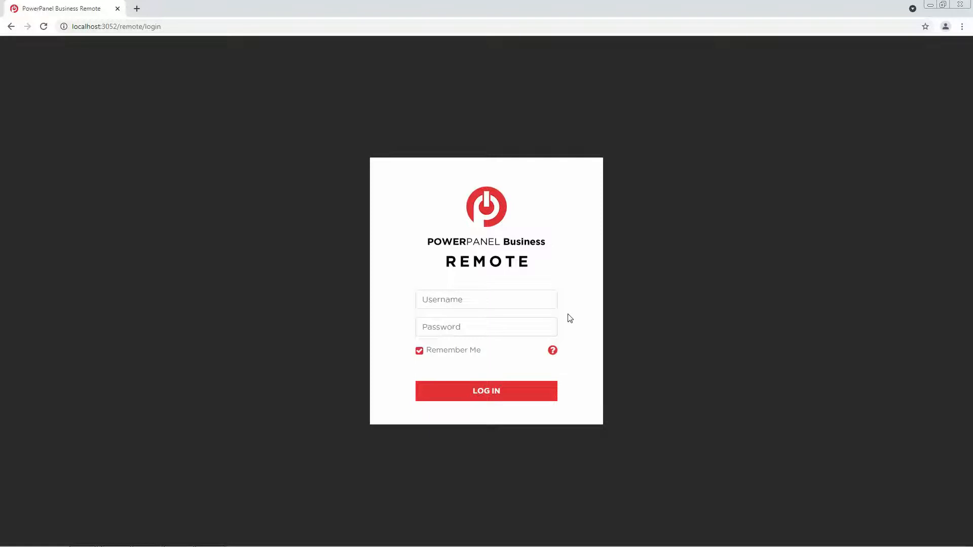
Sign in to the Remote console as admin with its password
left_click(505, 299)
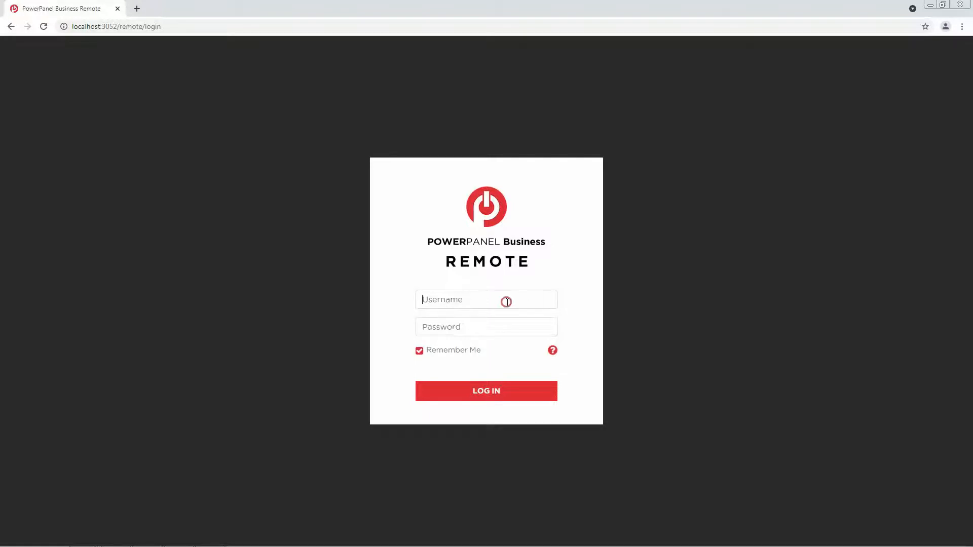
type("admin")
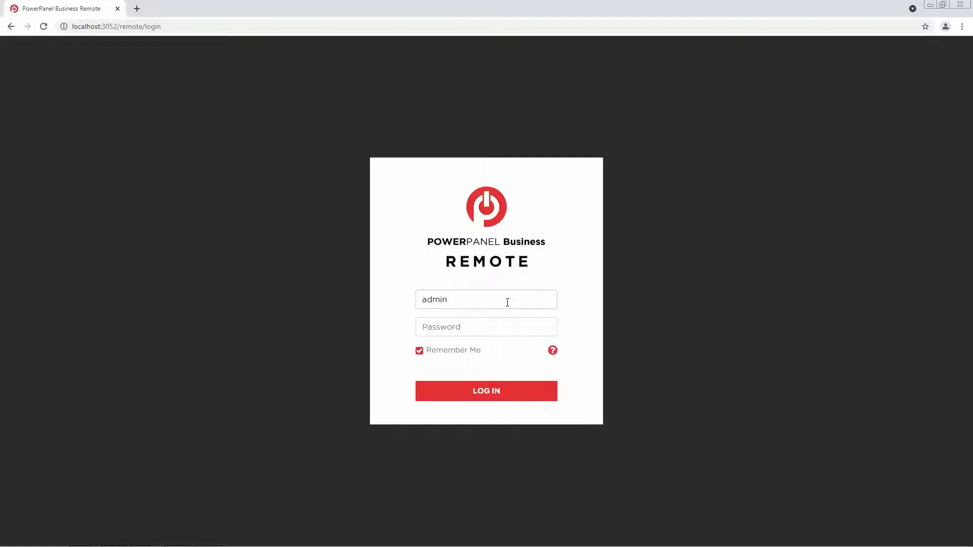
type("***")
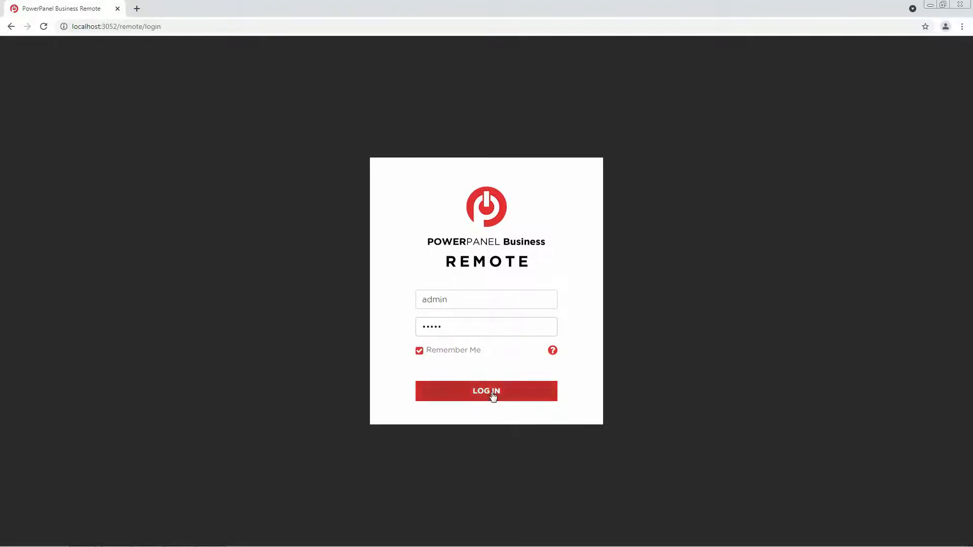
left_click(486, 391)
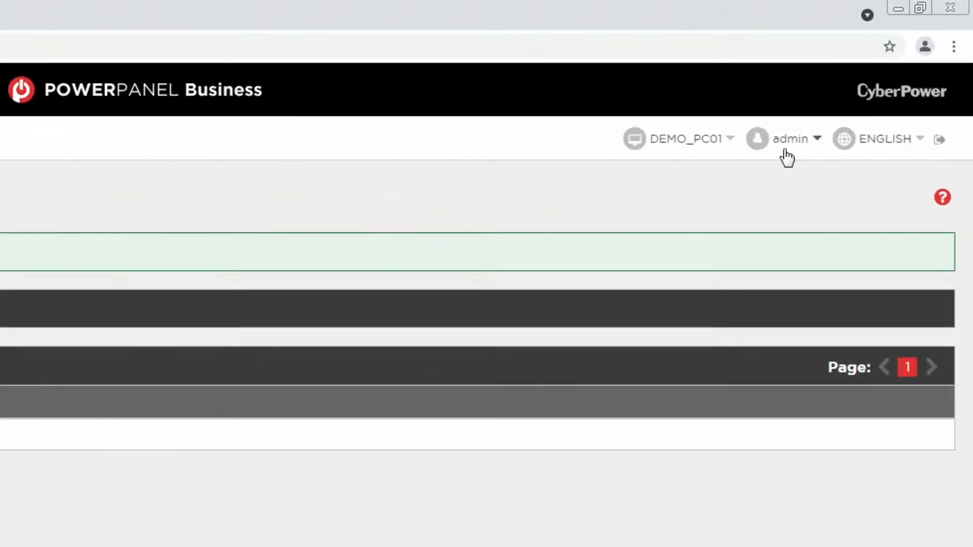
From the dashboard, expand the SETTING menu to list its configuration pages
left_click(794, 138)
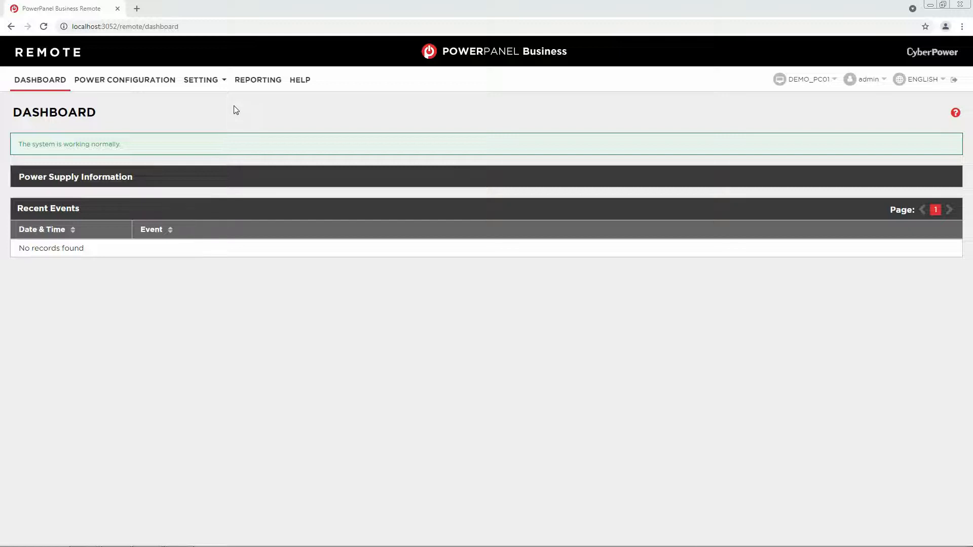
left_click(201, 79)
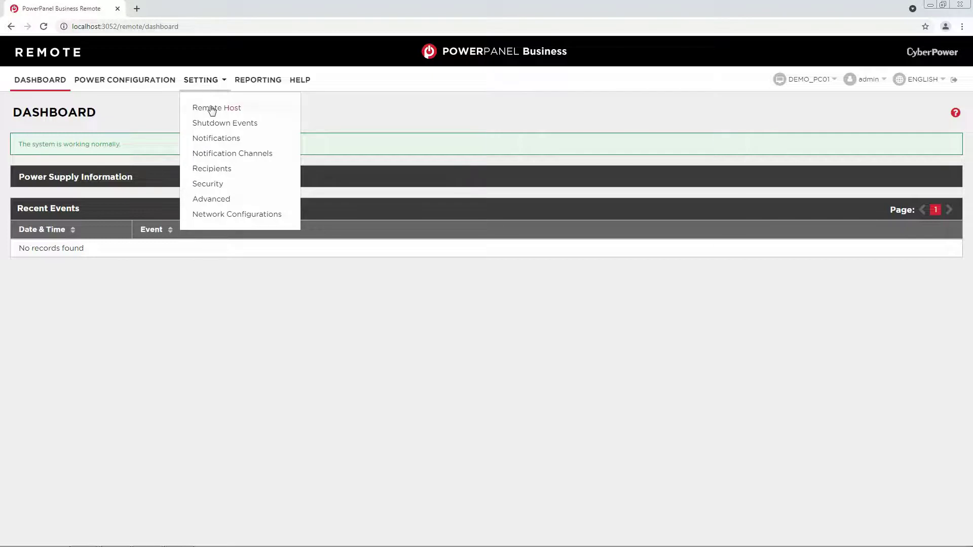
Review Remote Host scan modes, leave Local Subnet selected, and go to Power Configuration
left_click(216, 108)
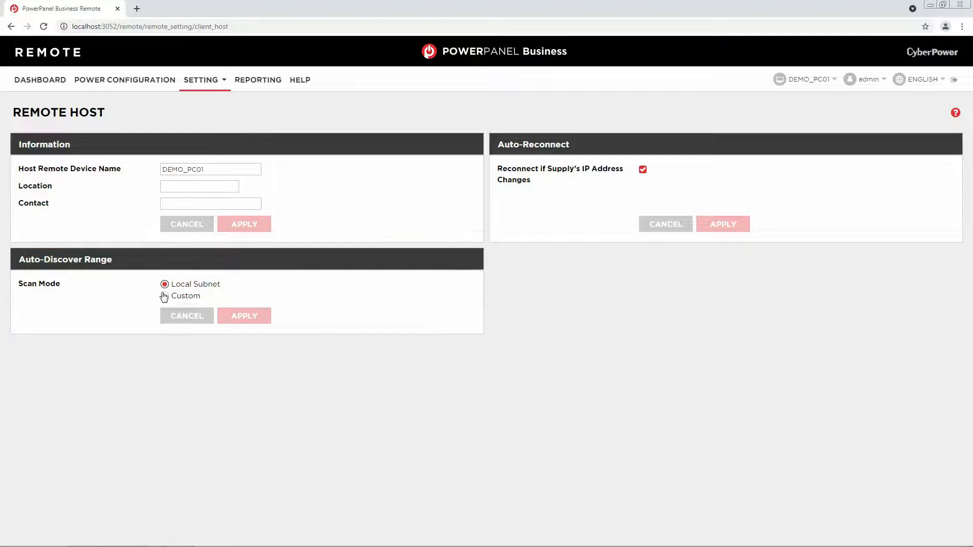
left_click(164, 296)
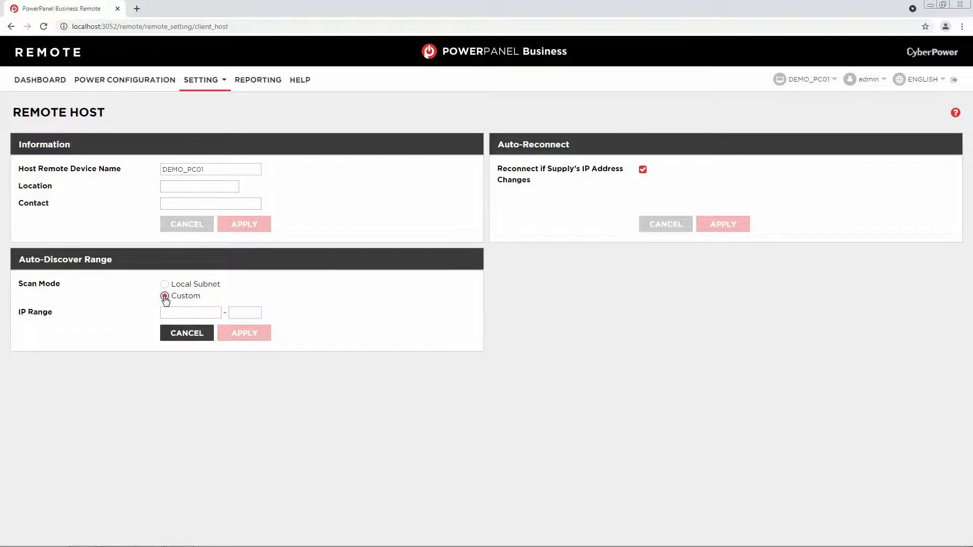
left_click(165, 284)
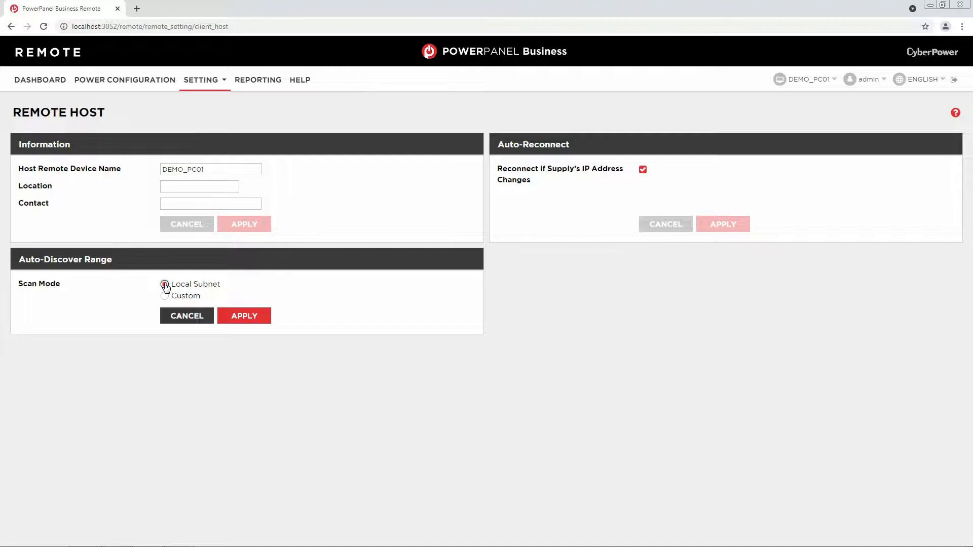
left_click(125, 79)
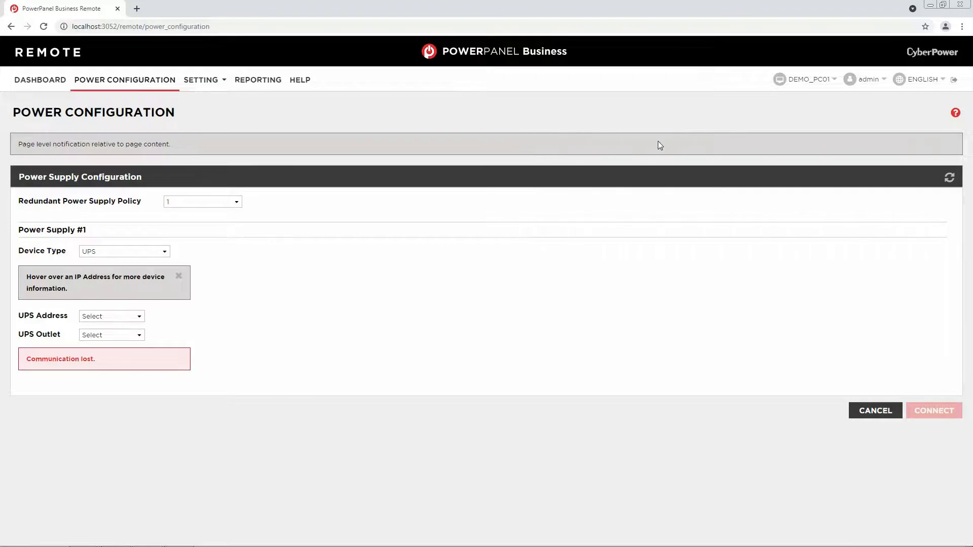
Connect Power Supply #1 to UPS 172.16.0.102 outlet 5 and return to the dashboard
left_click(949, 176)
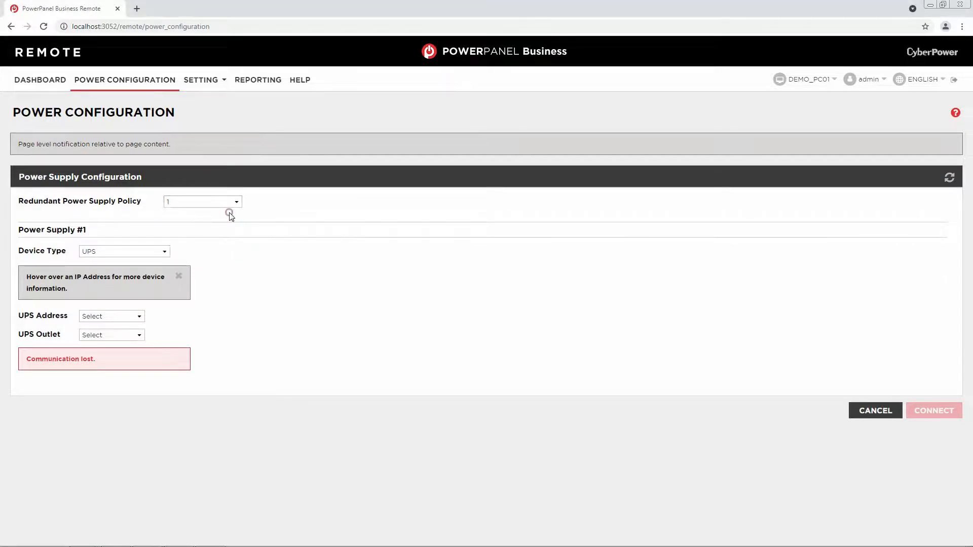
left_click(124, 251)
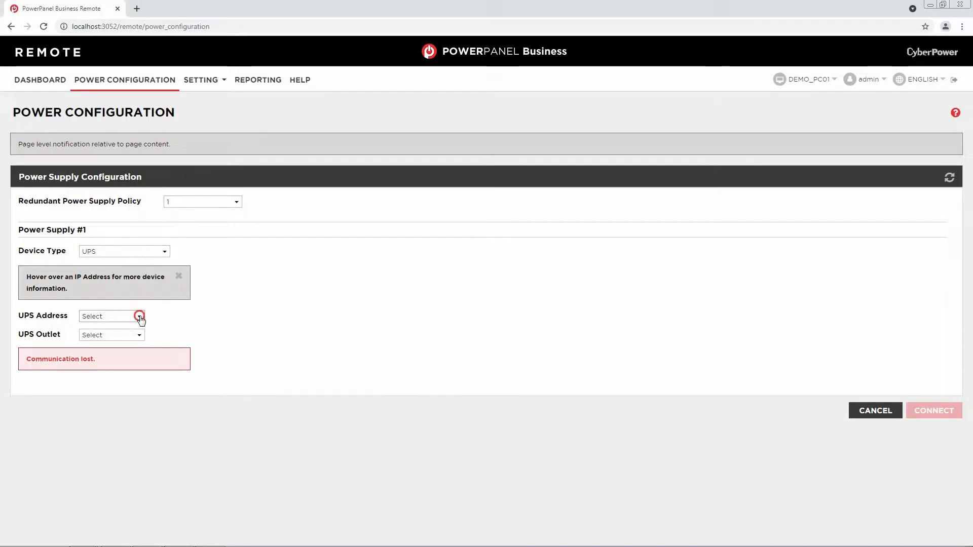
left_click(140, 316)
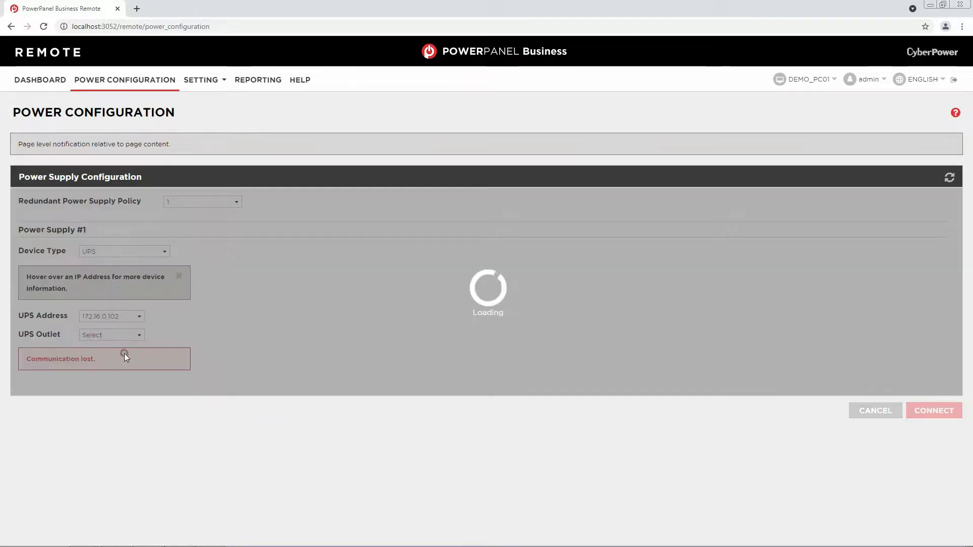
left_click(112, 335)
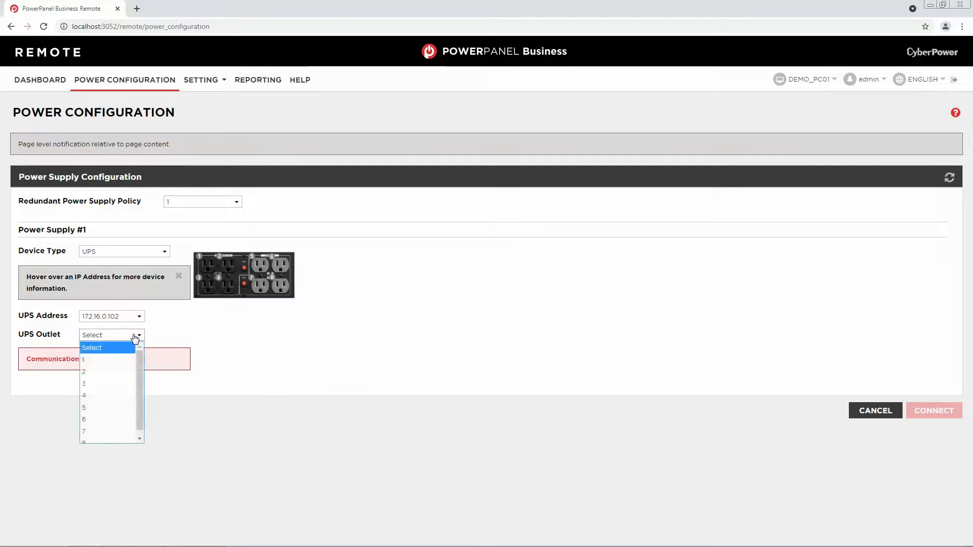
left_click(84, 408)
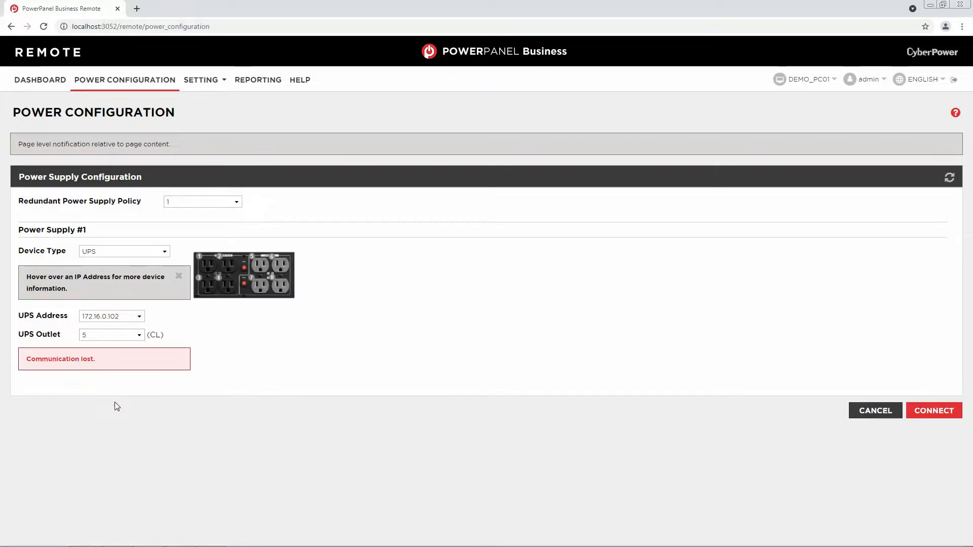
mouse_move(377, 412)
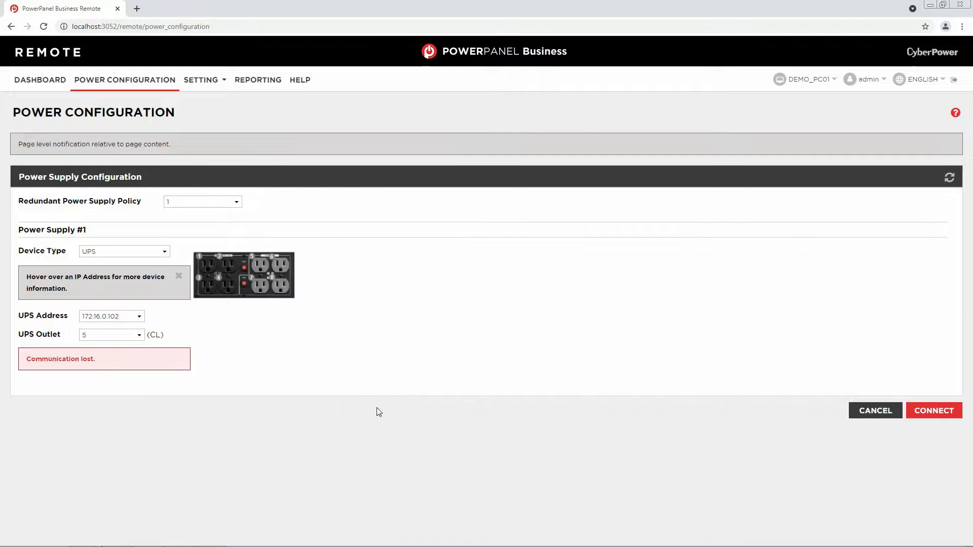
left_click(934, 410)
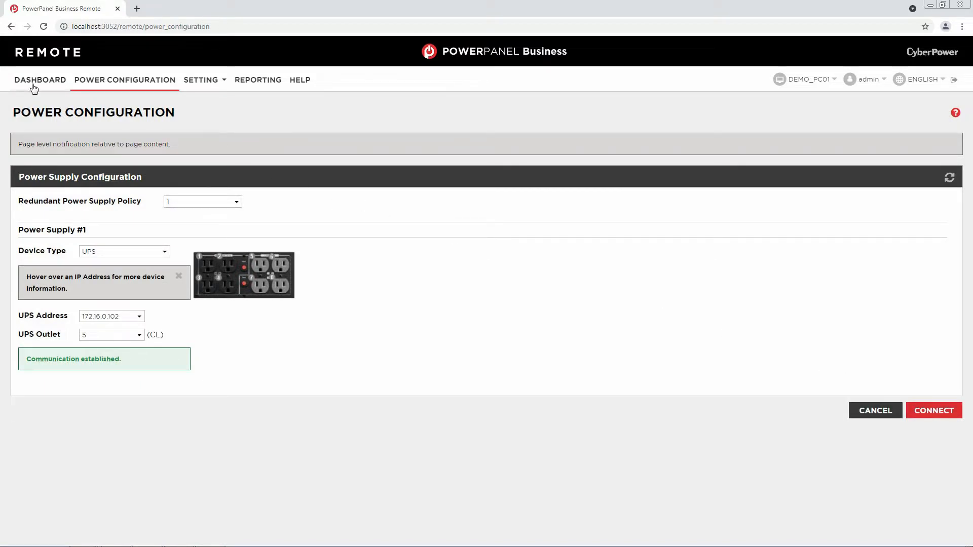
left_click(40, 80)
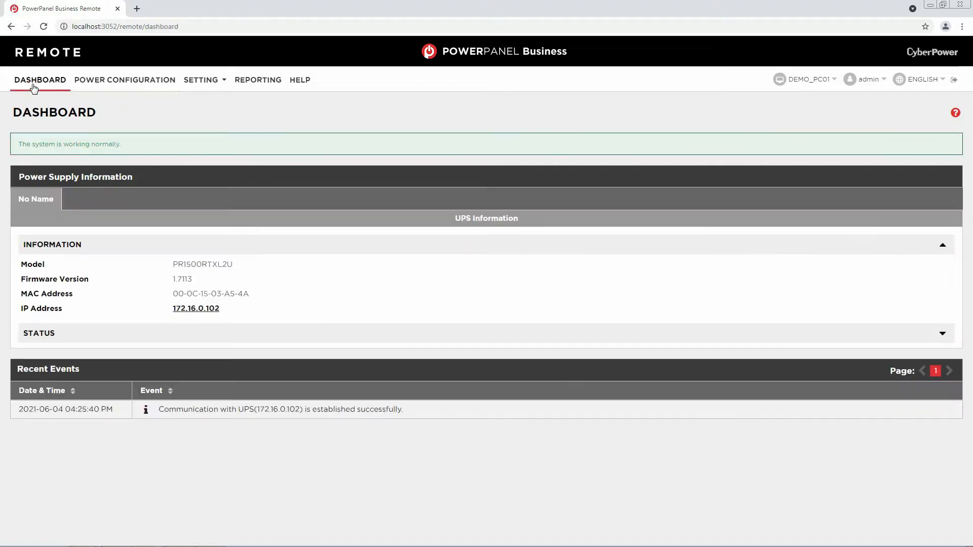